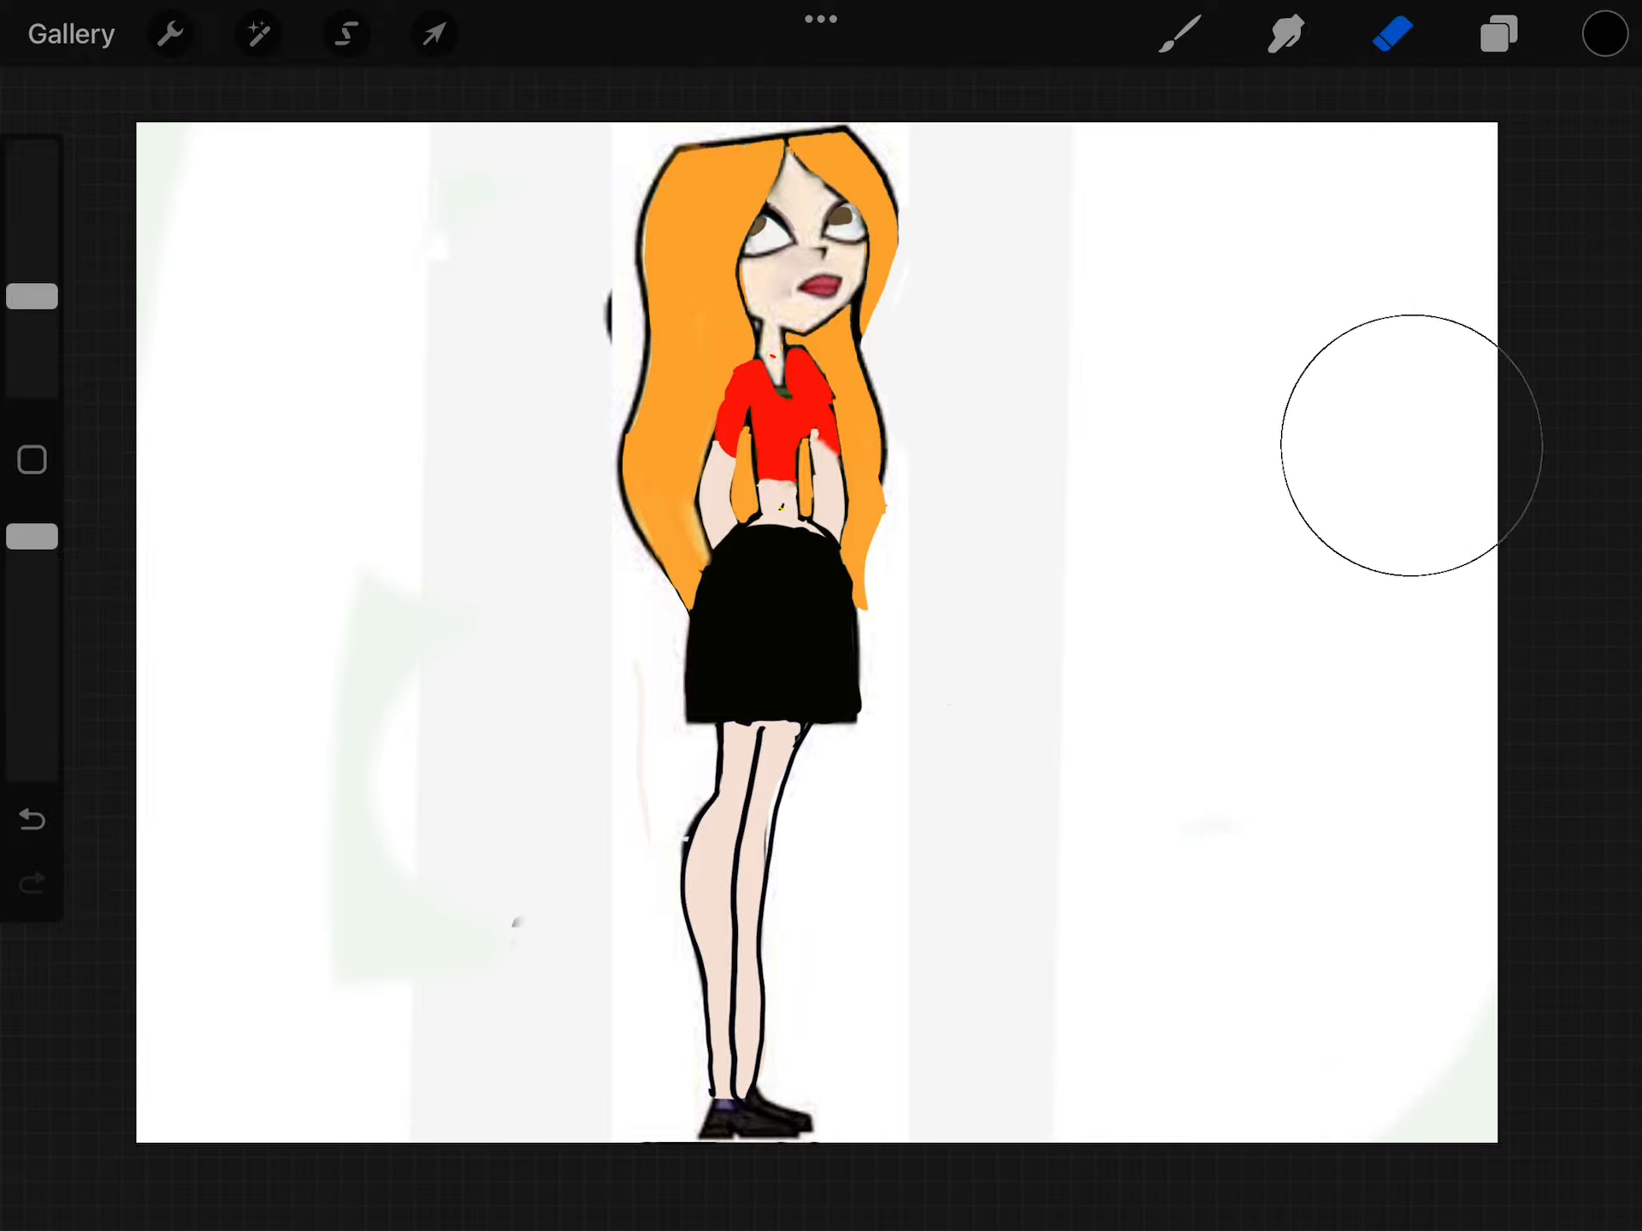
pyautogui.moveTo(1262, 317)
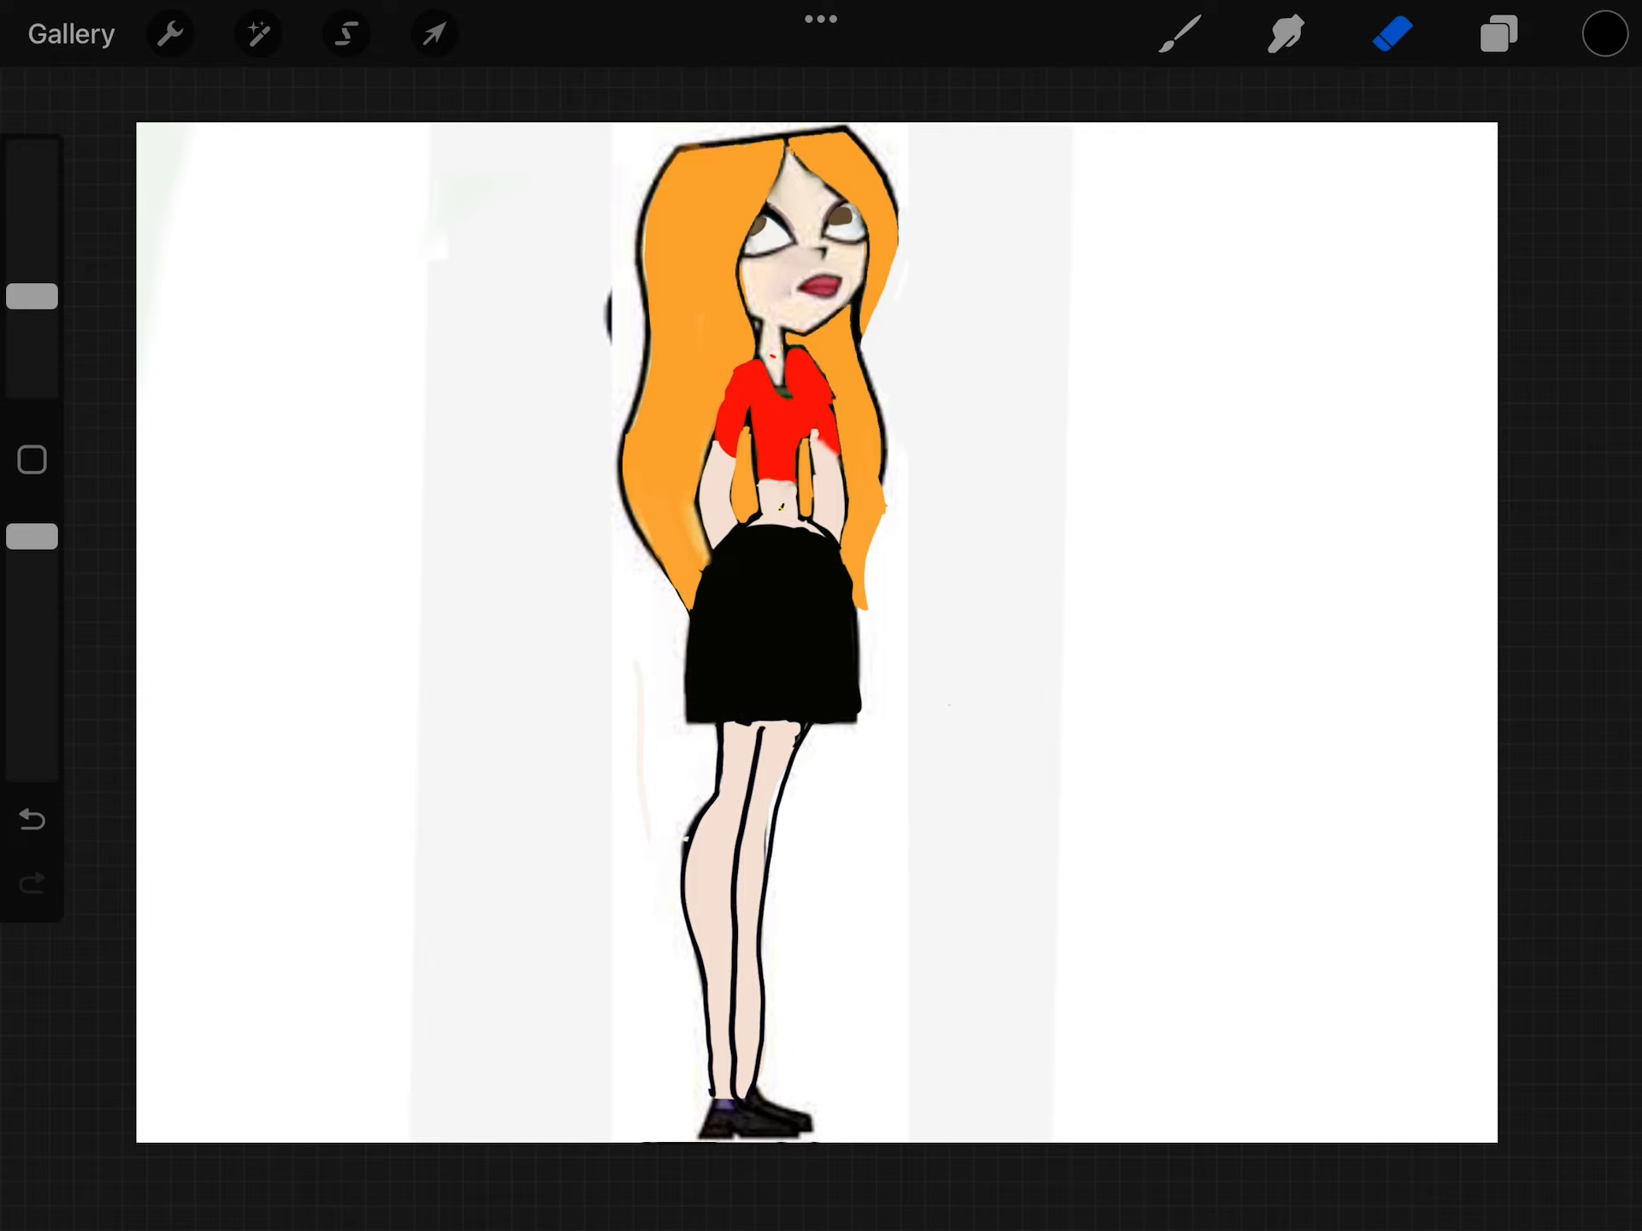
# Open the layers list and reveal the Lock, Duplicate and Delete options for Layer 1.
pyautogui.click(1497, 32)
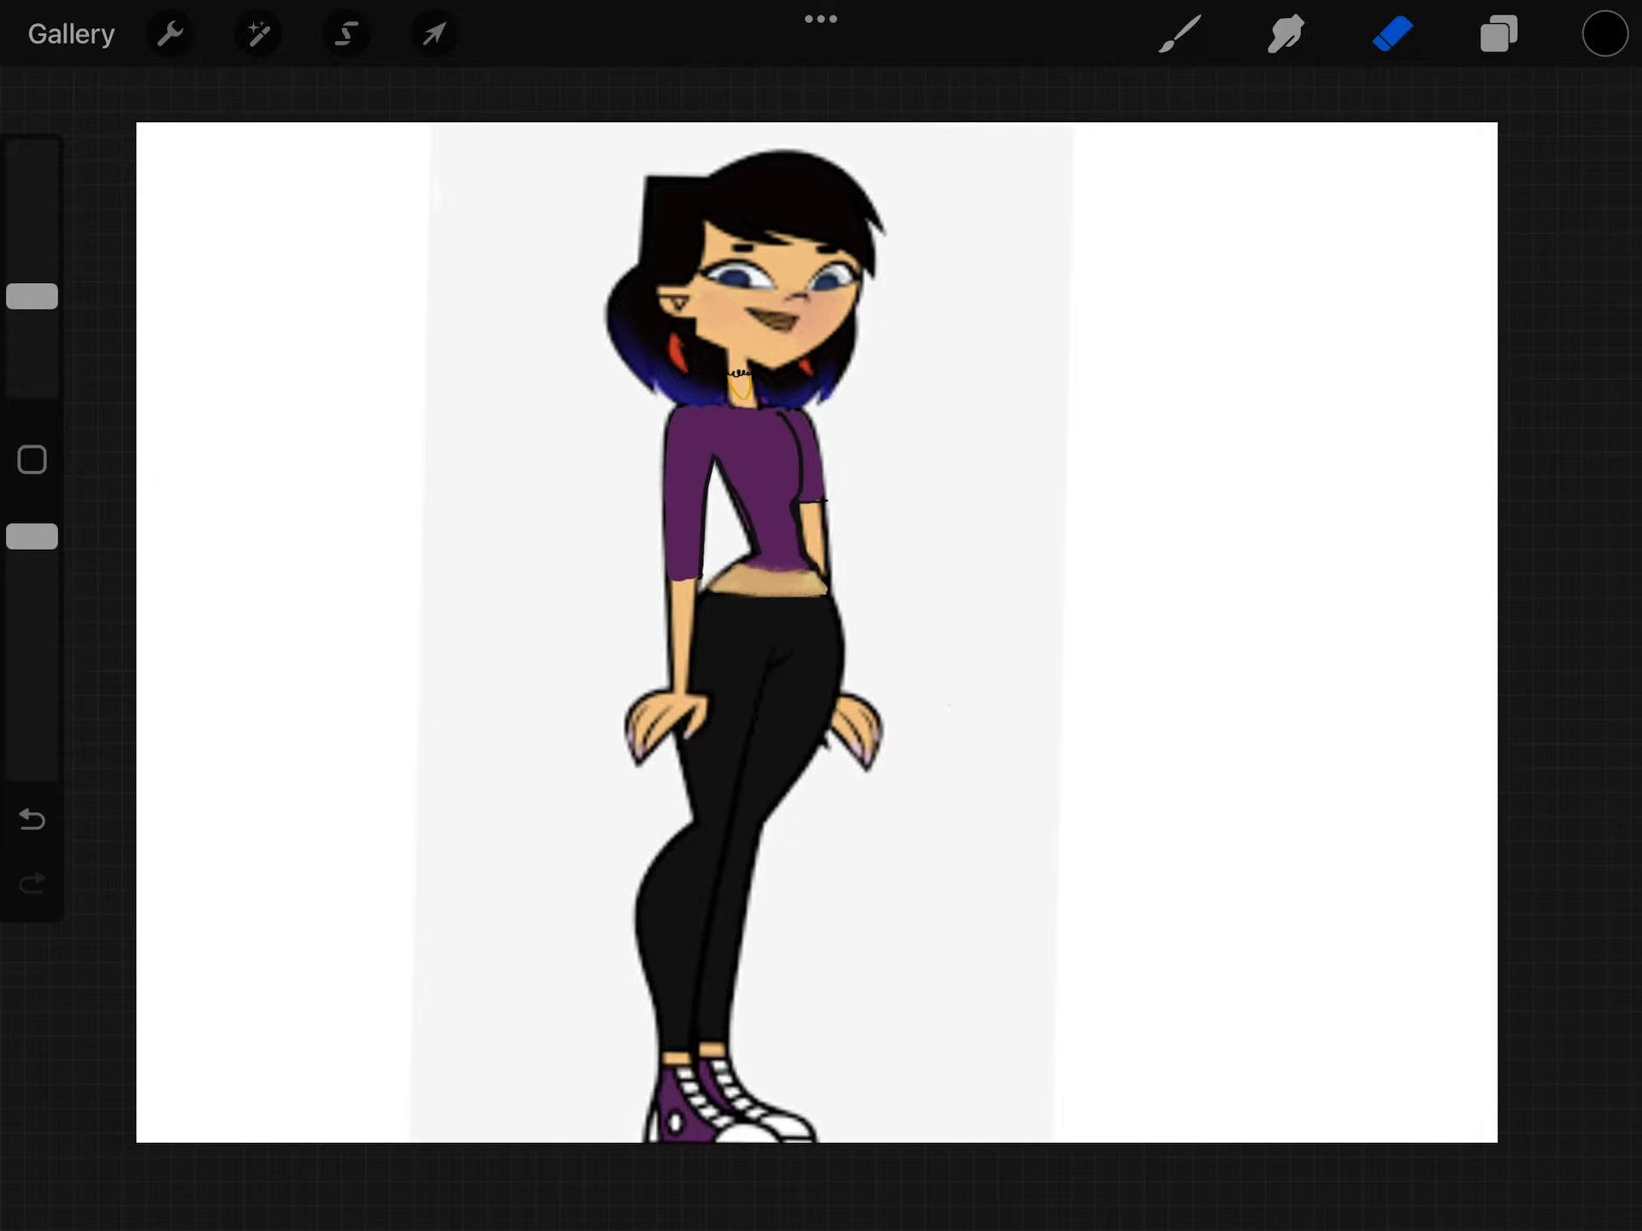
pyautogui.click(1499, 34)
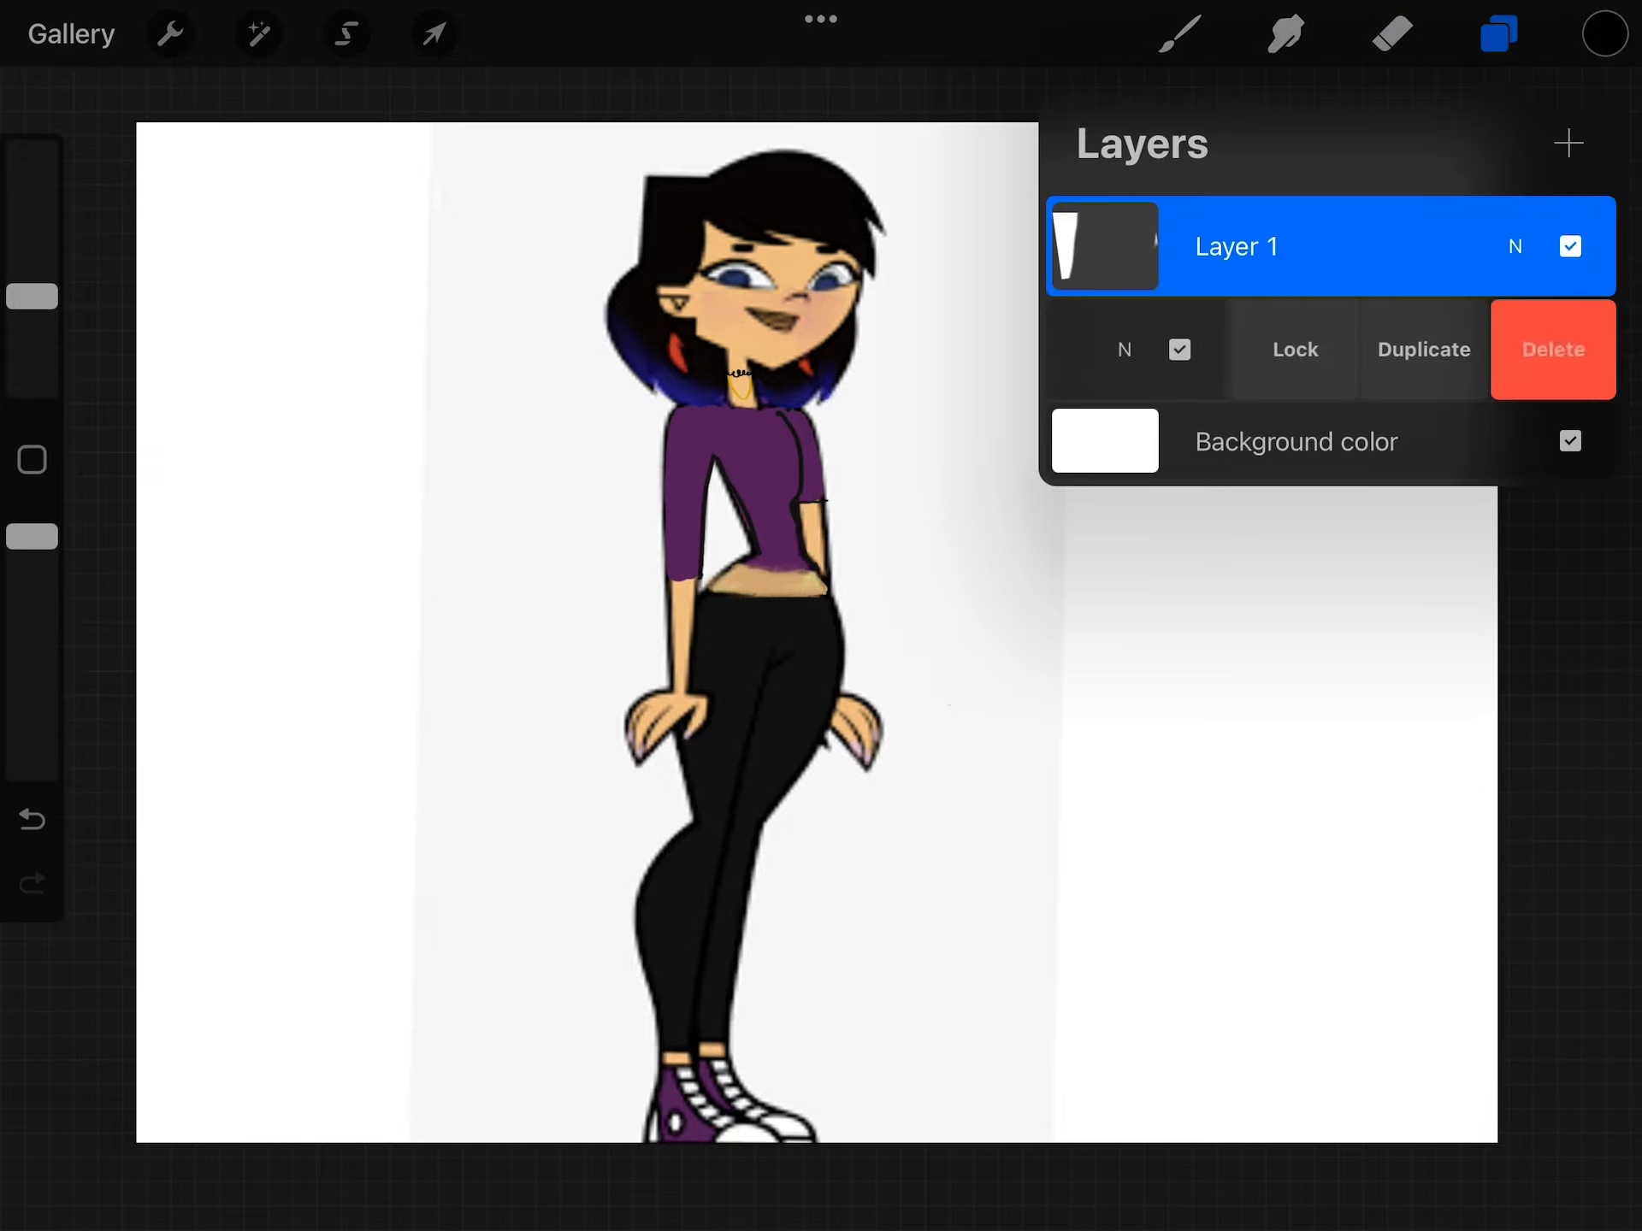